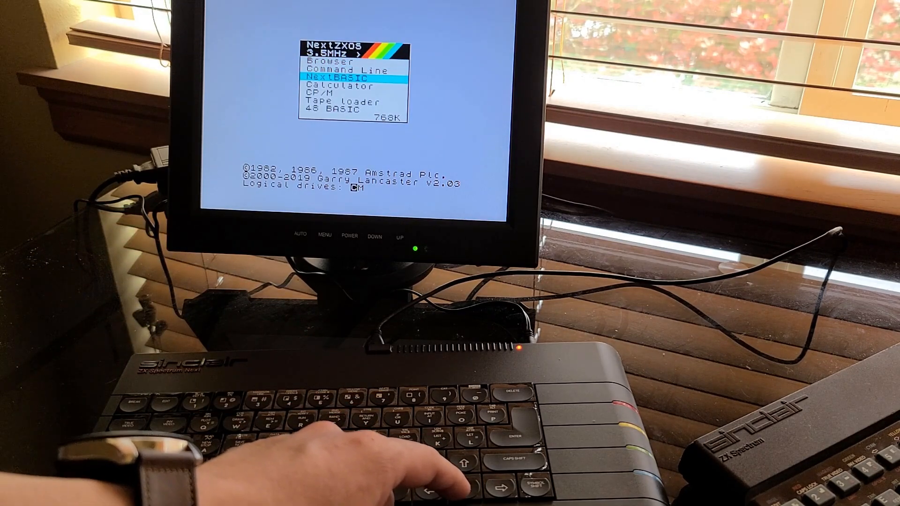
Start NextBASIC from the startup menu and begin entering print "hello.
{"action": "key", "text": "down"}
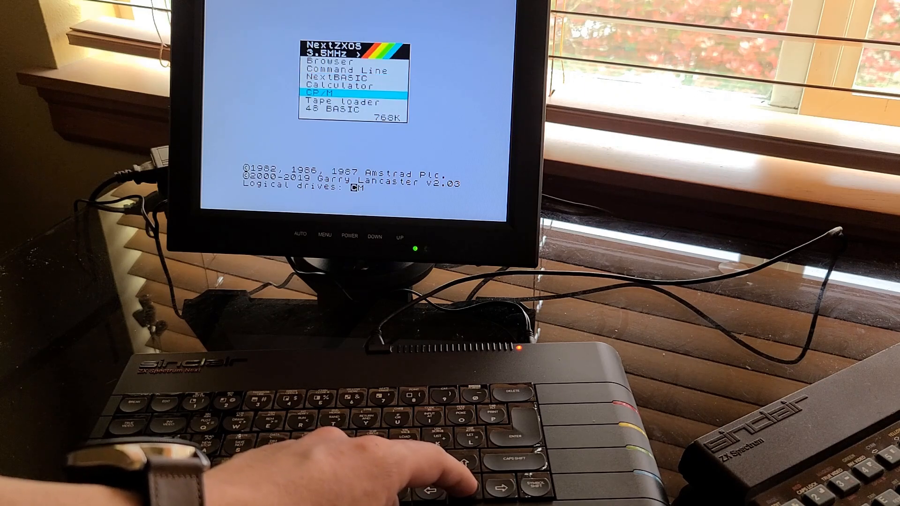
{"action": "key", "text": "up"}
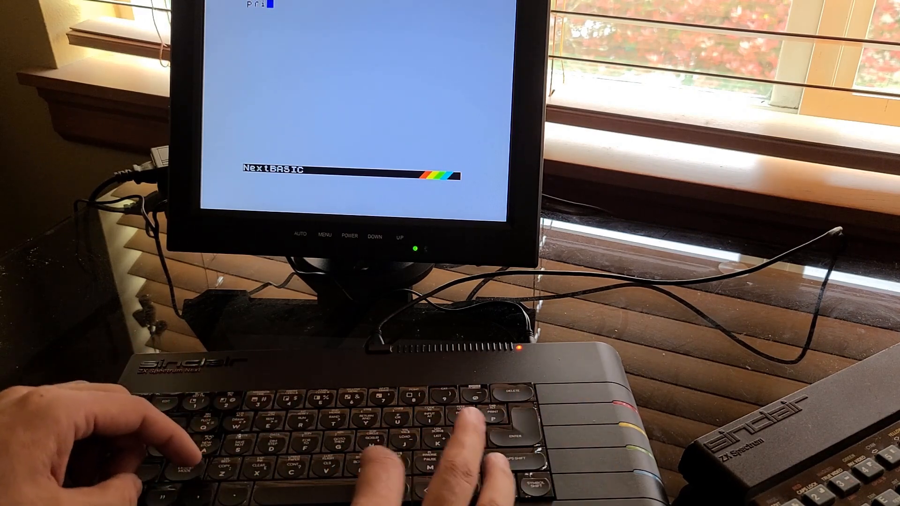
{"action": "type", "text": "nt \"h"}
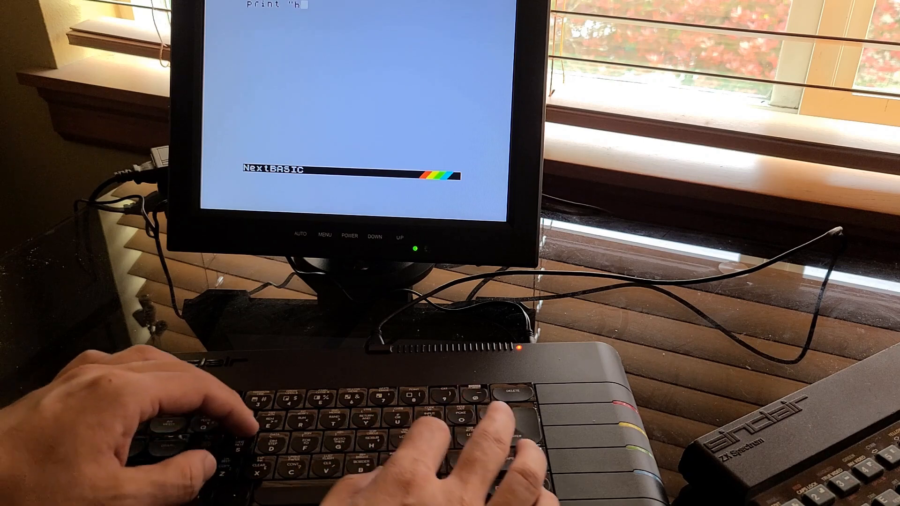
{"action": "type", "text": "ek"}
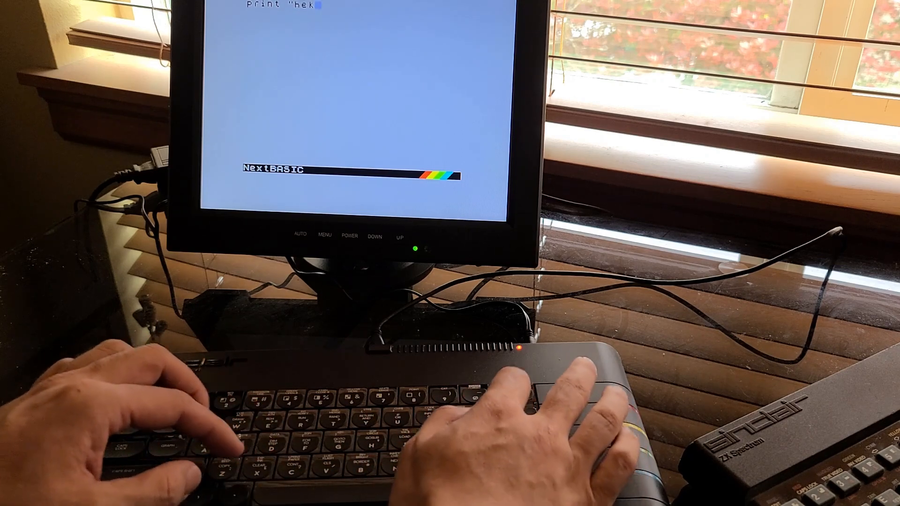
{"action": "type", "text": "llo"}
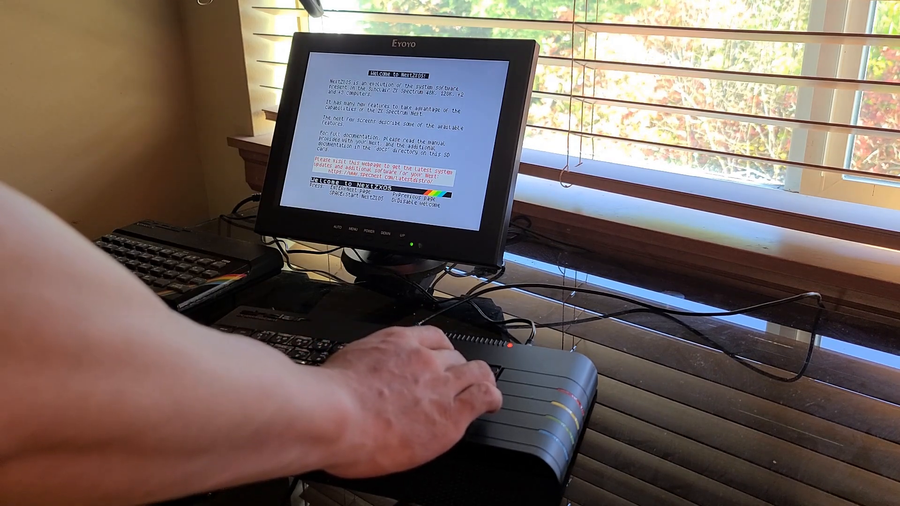
Advance through the Browser, Browser continued and Multiface help pages to the main menu.
{"action": "key", "text": "enter"}
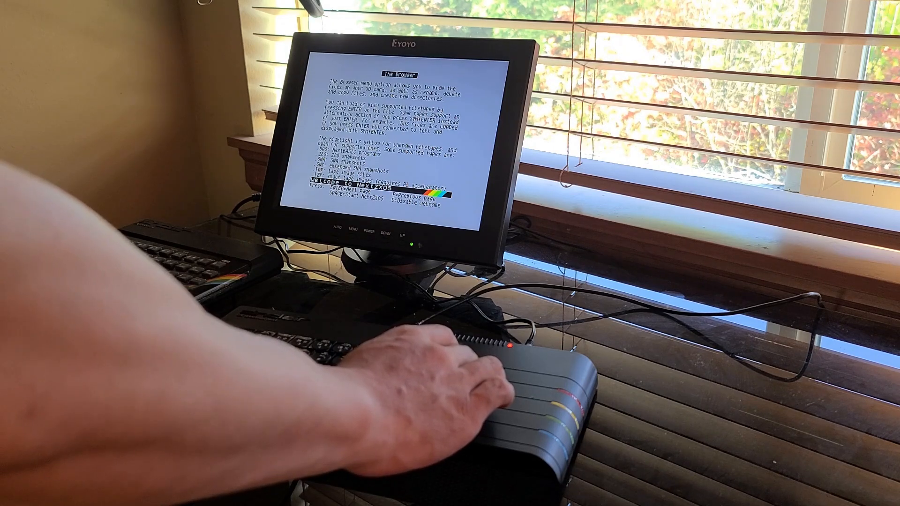
{"action": "key", "text": "enter"}
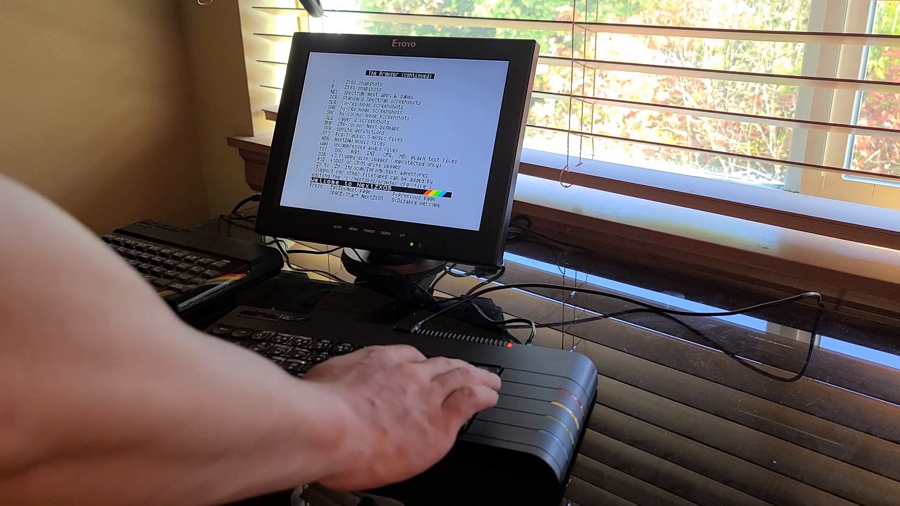
{"action": "key", "text": "enter"}
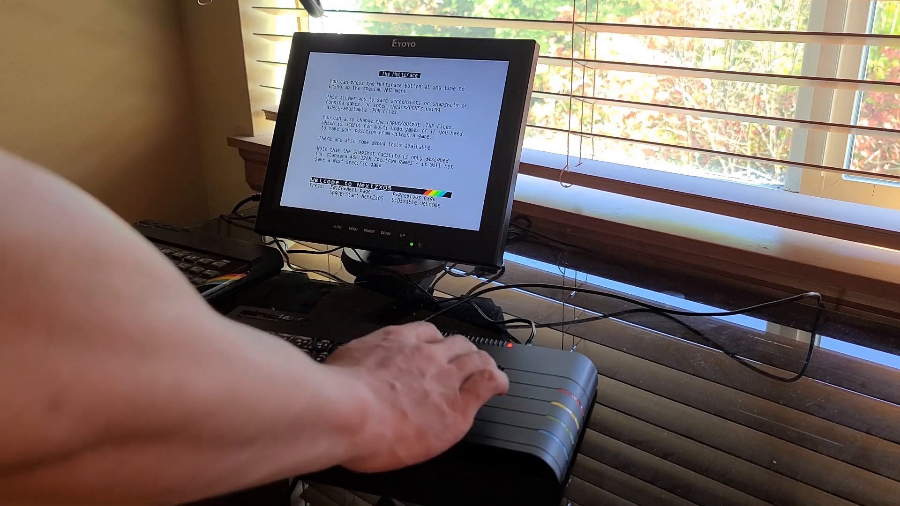
{"action": "key", "text": "enter"}
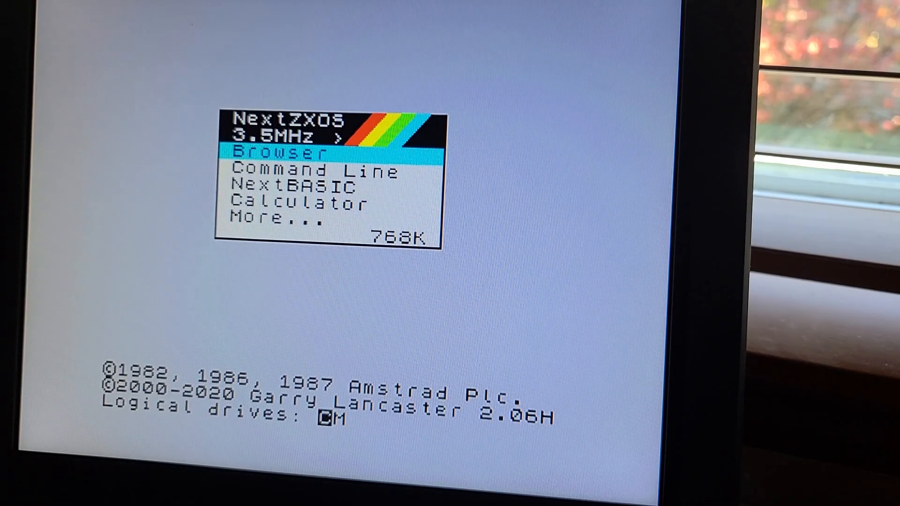
Enter the Command Line and begin the .time "17:32:00" command to set the clock.
{"action": "key", "text": "Down"}
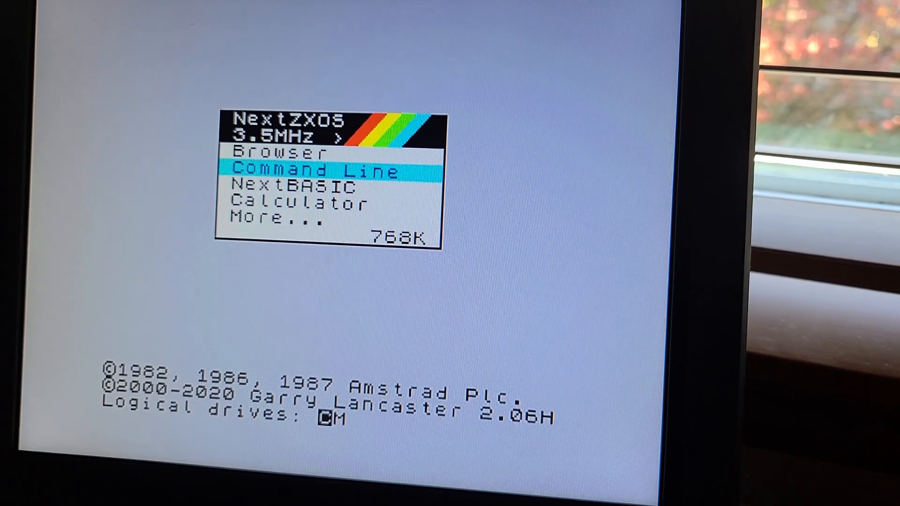
{"action": "key", "text": "enter"}
{"action": "type", "text": ".time \""}
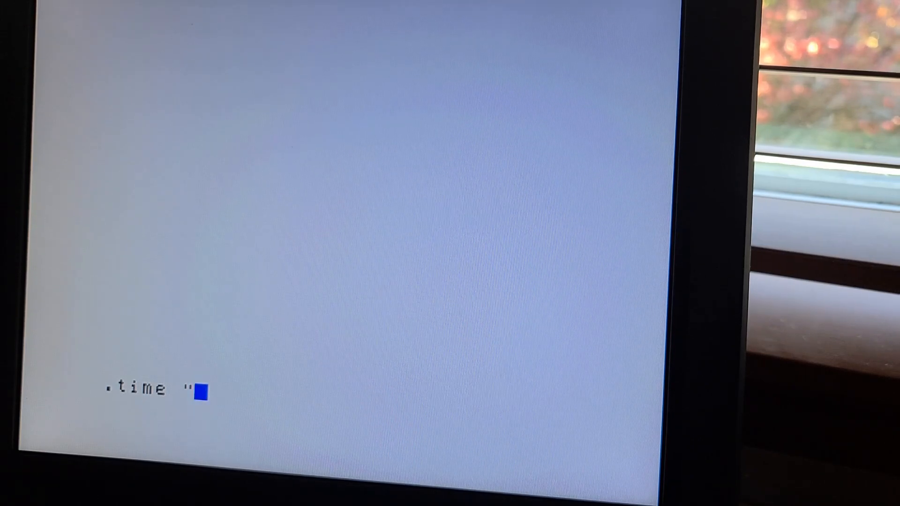
{"action": "type", "text": "17"}
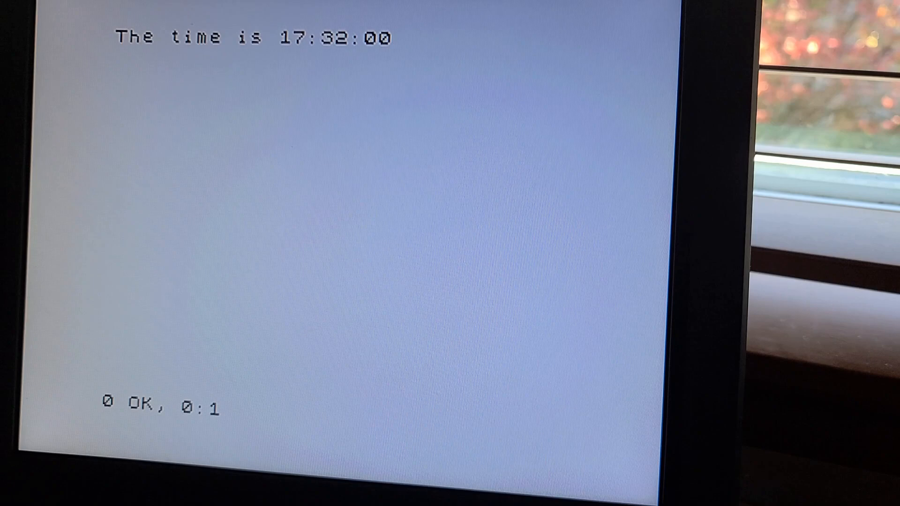
Set the date to 07/05/2020 with .date, then query the clock again with .time.
{"action": "type", "text": ".date"}
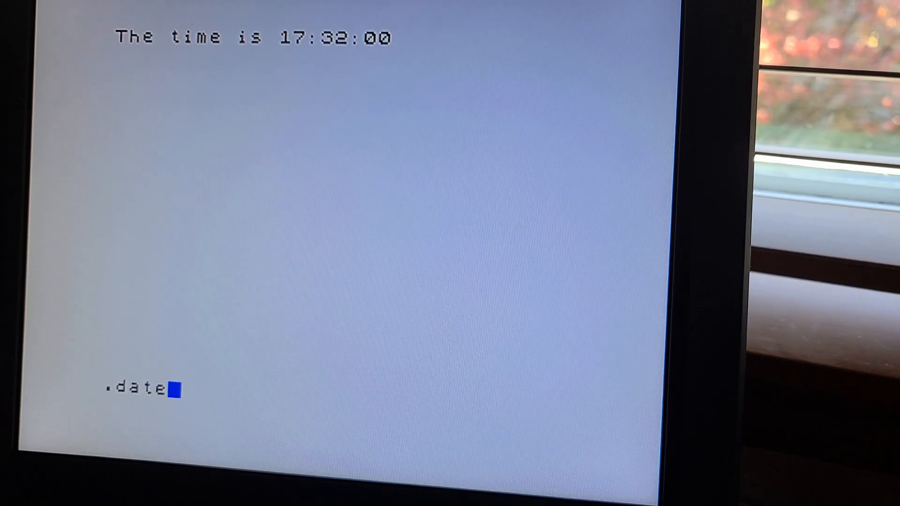
{"action": "type", "text": "\""}
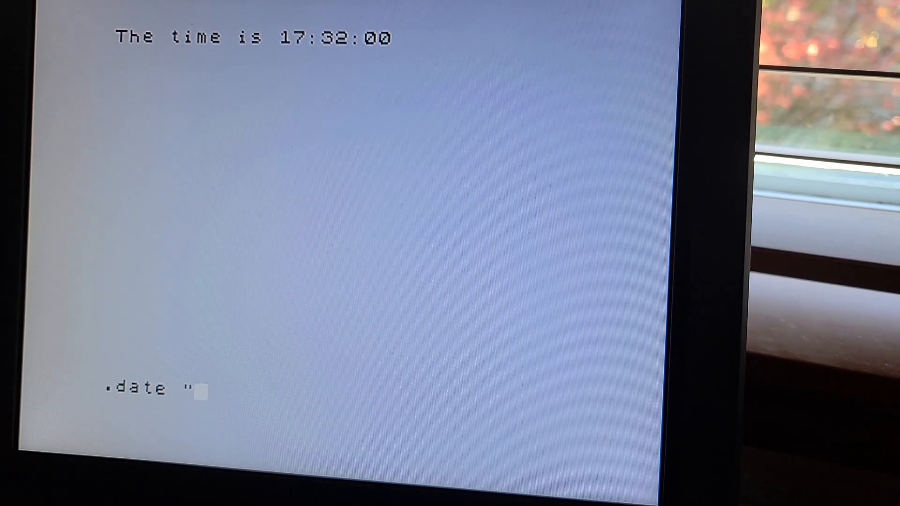
{"action": "type", "text": "07"}
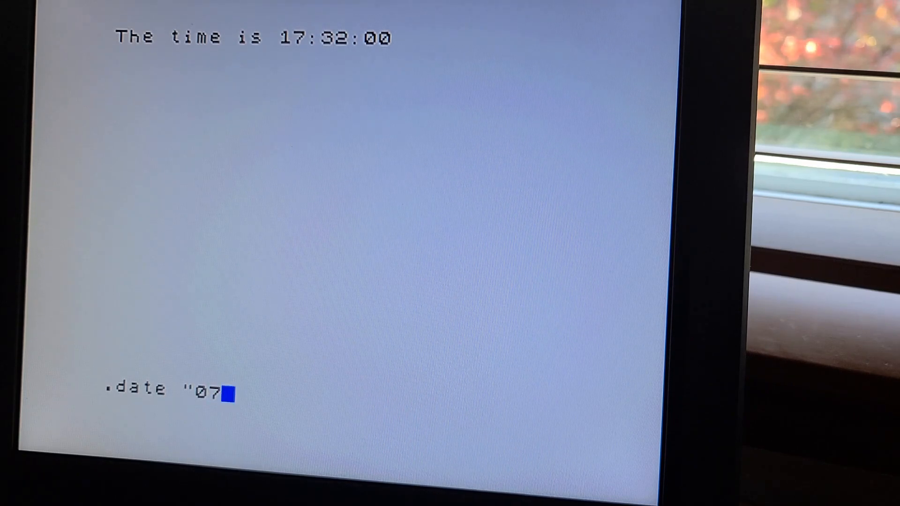
{"action": "type", "text": "/"}
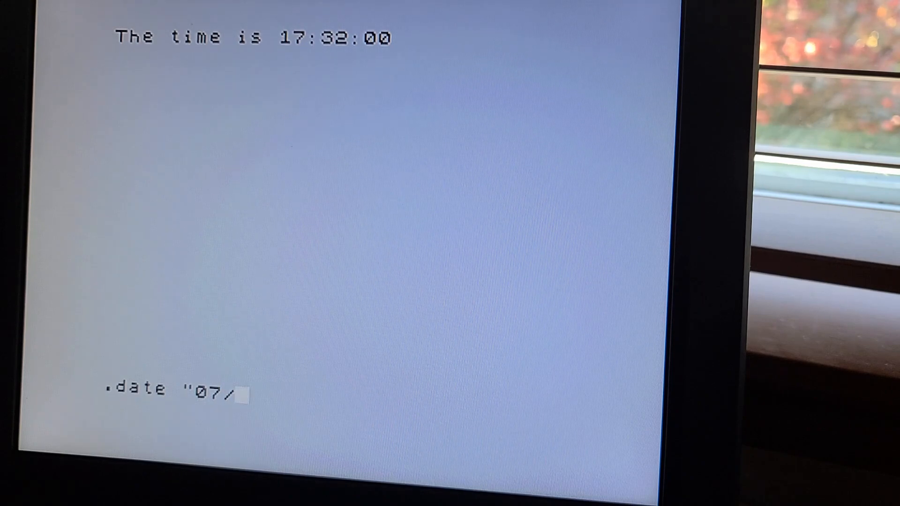
{"action": "type", "text": "0"}
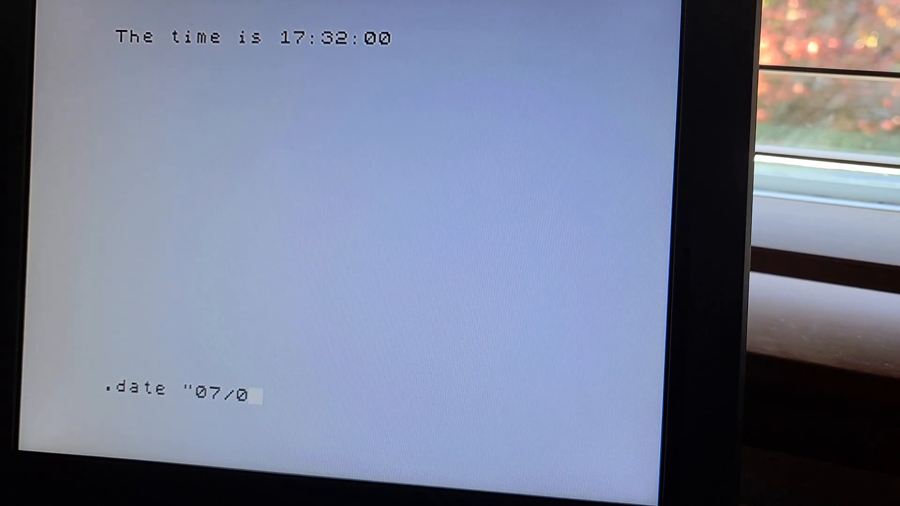
{"action": "type", "text": "5"}
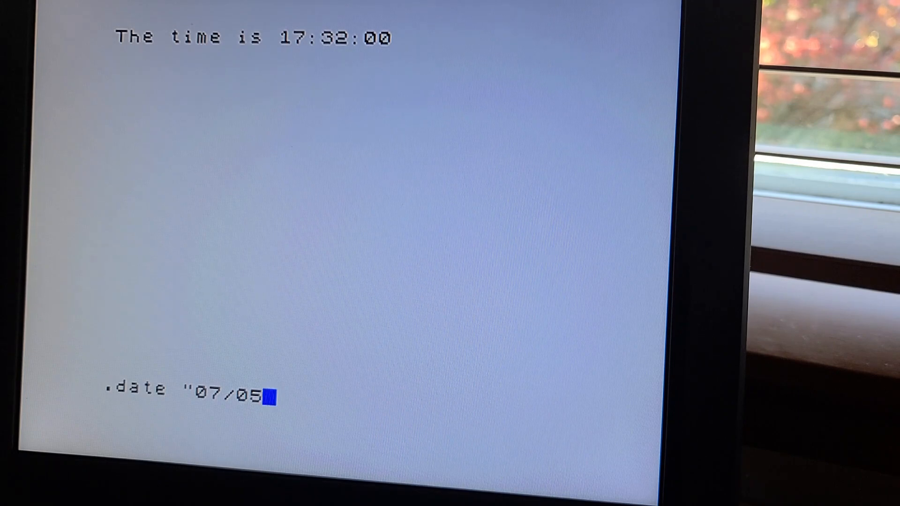
{"action": "type", "text": "/2"}
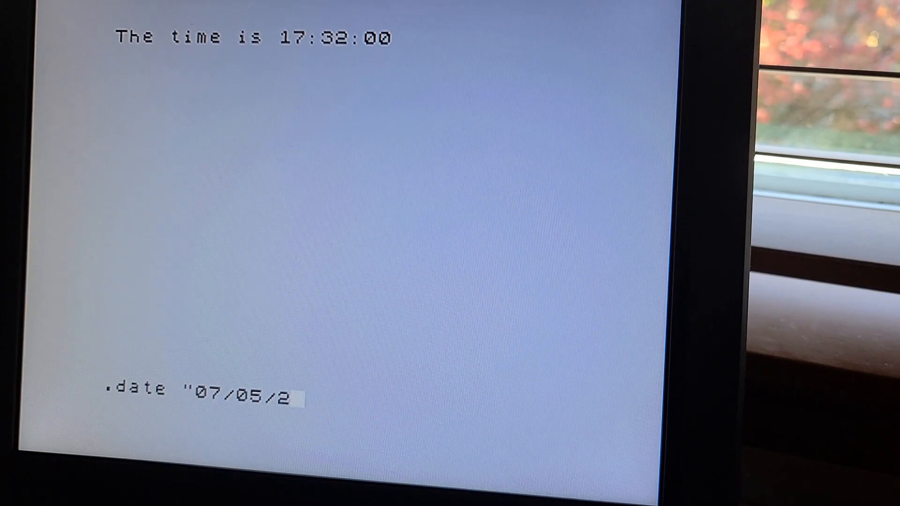
{"action": "type", "text": "020"}
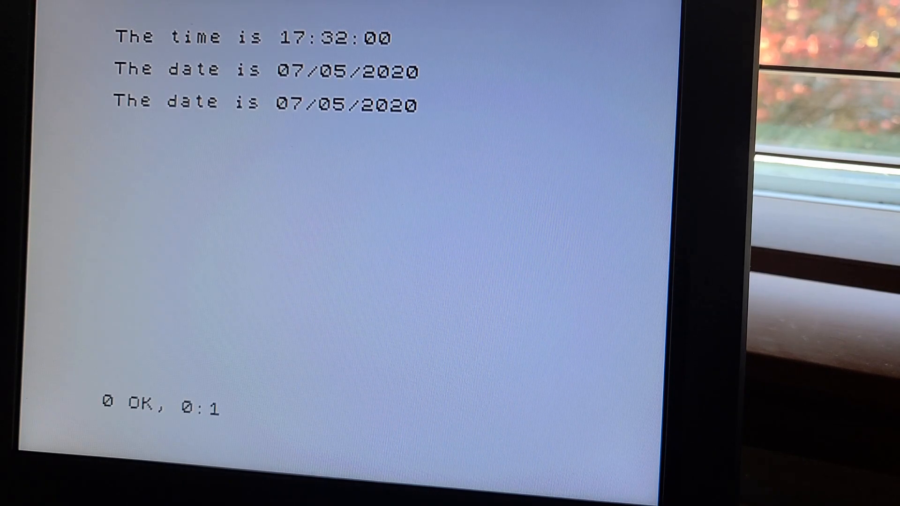
{"action": "type", "text": ".ti"}
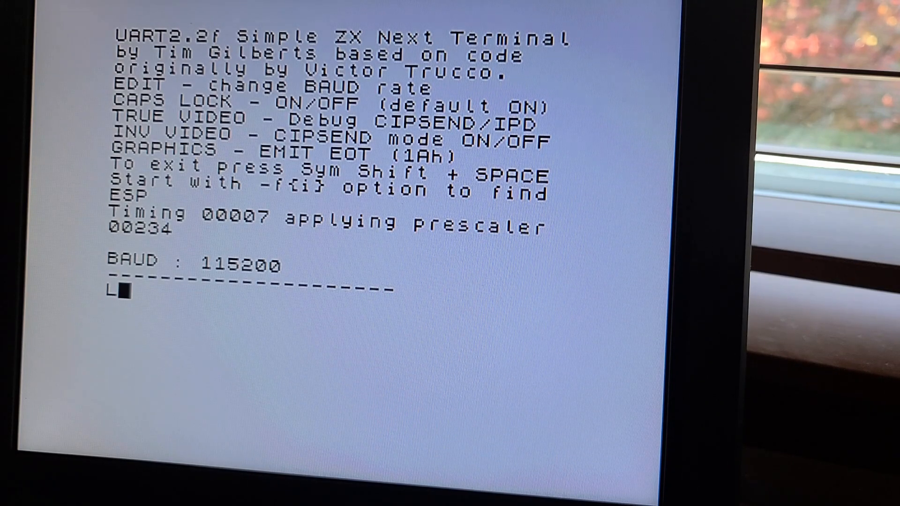
Send AT then AT+CWLAP to the Wi-Fi module and scroll the returned access-point list.
{"action": "type", "text": "AT"}
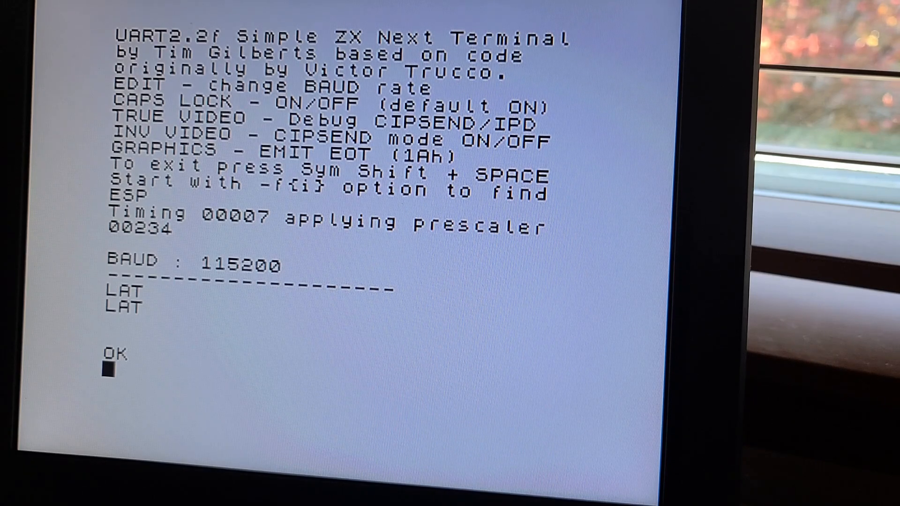
{"action": "type", "text": "A"}
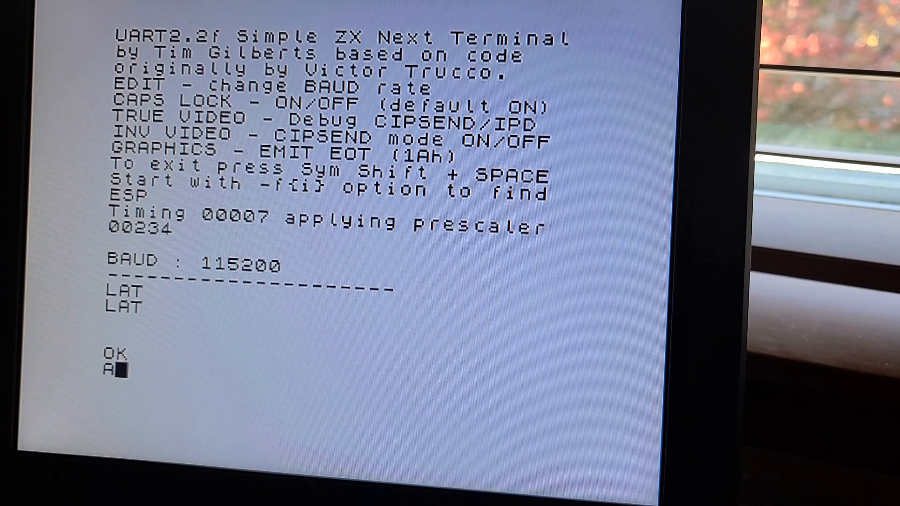
{"action": "type", "text": "T"}
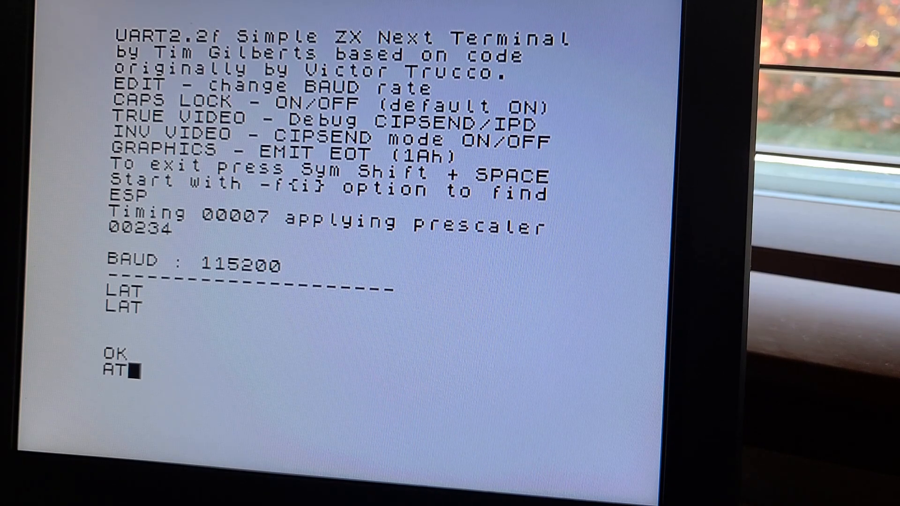
{"action": "type", "text": "+"}
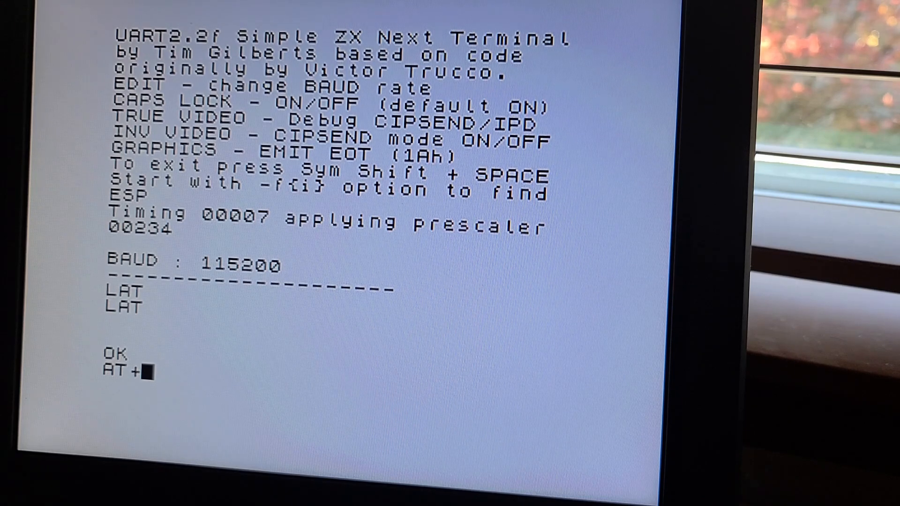
{"action": "type", "text": "CW"}
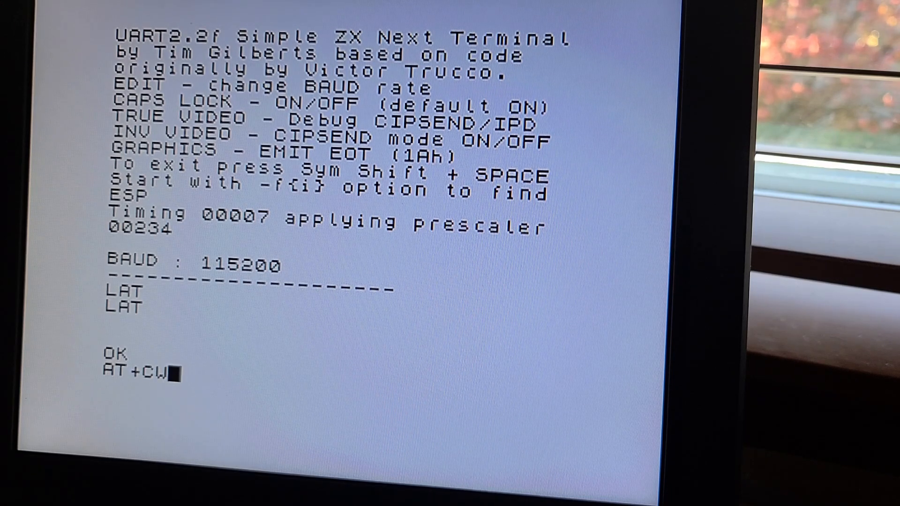
{"action": "type", "text": "AP"}
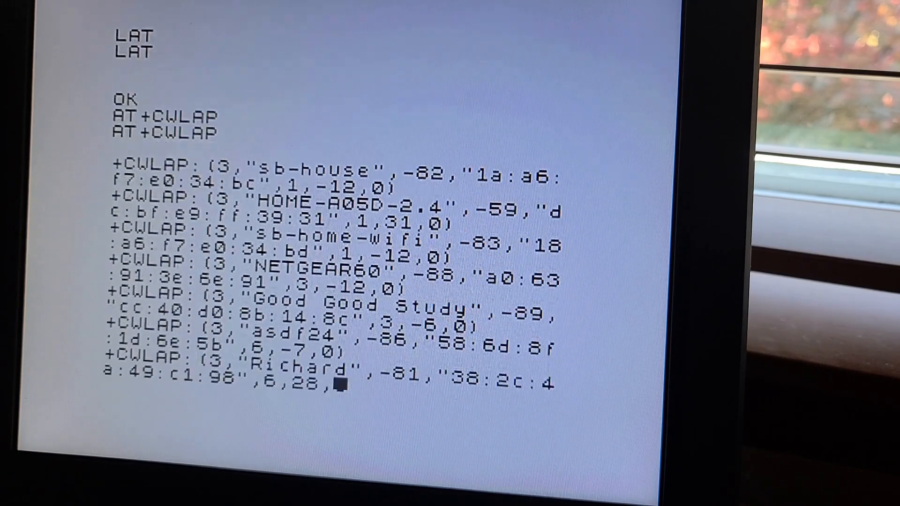
{"action": "scroll", "scroll_direction": "down", "scroll_amount": 3}
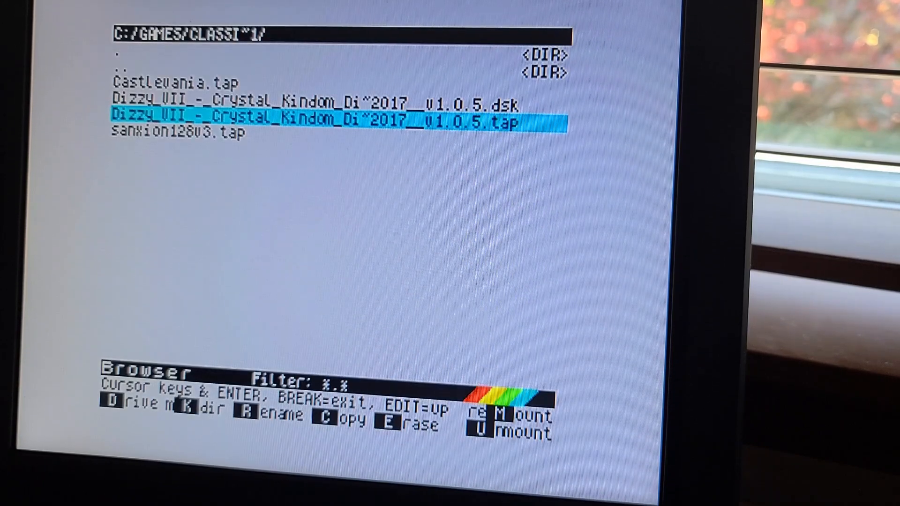
Load Dizzy_VII_-_Crystal_Kindom_Di~2017__v1.0.5.tap from the Browser.
{"action": "key", "text": "enter"}
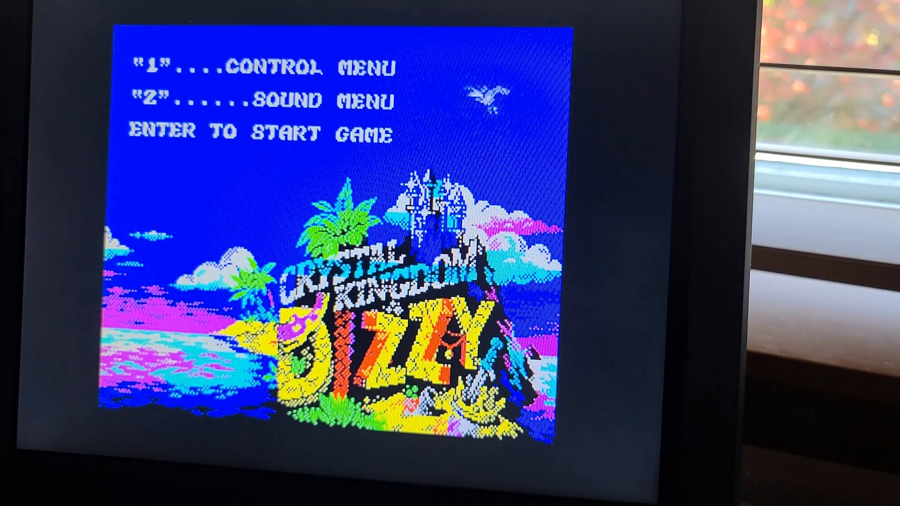
Start the game from the title menu and enter ABC at the password prompt.
{"action": "key", "text": "enter"}
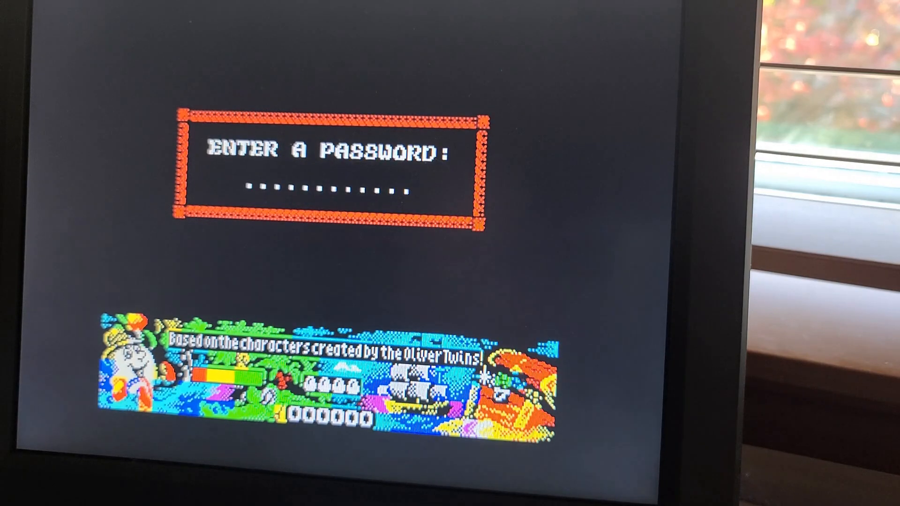
{"action": "type", "text": "ABC"}
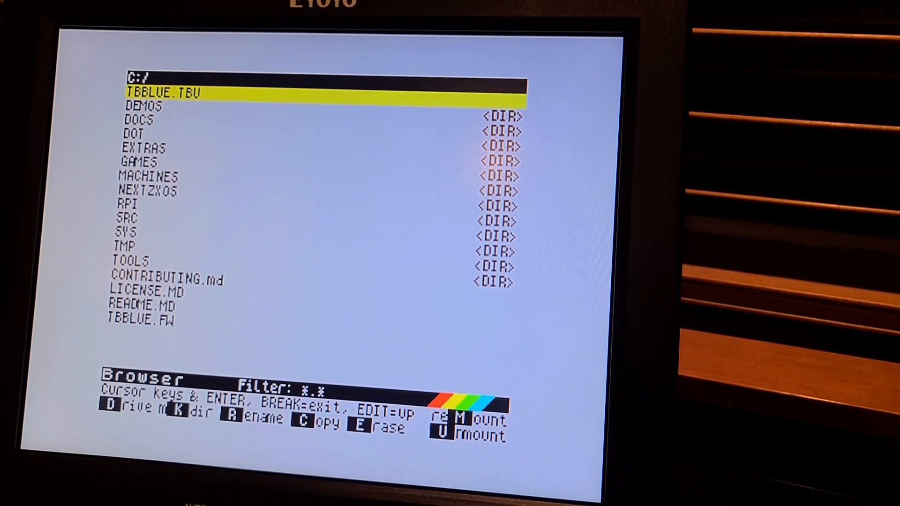
Navigate from EXTRAS into the TERMINEX folder and move onto TERMINEX.SNX.
{"action": "key", "text": "Down"}
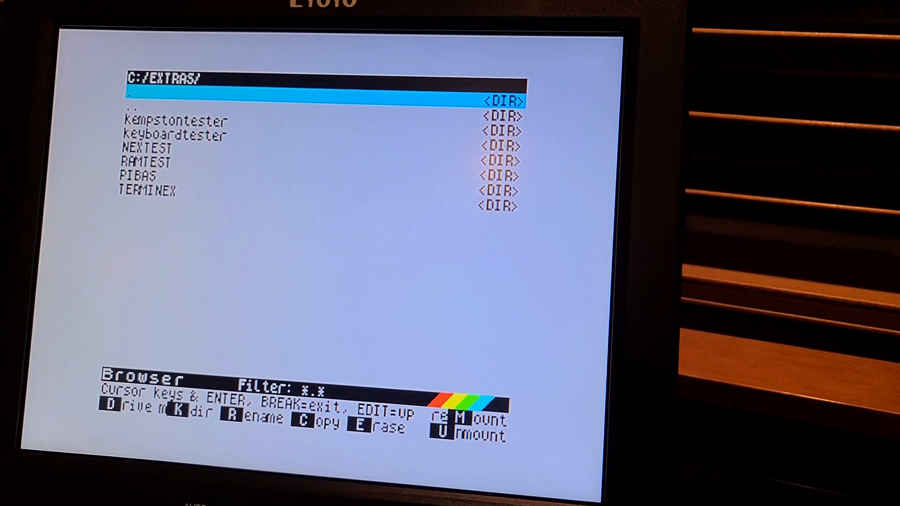
{"action": "key", "text": "down"}
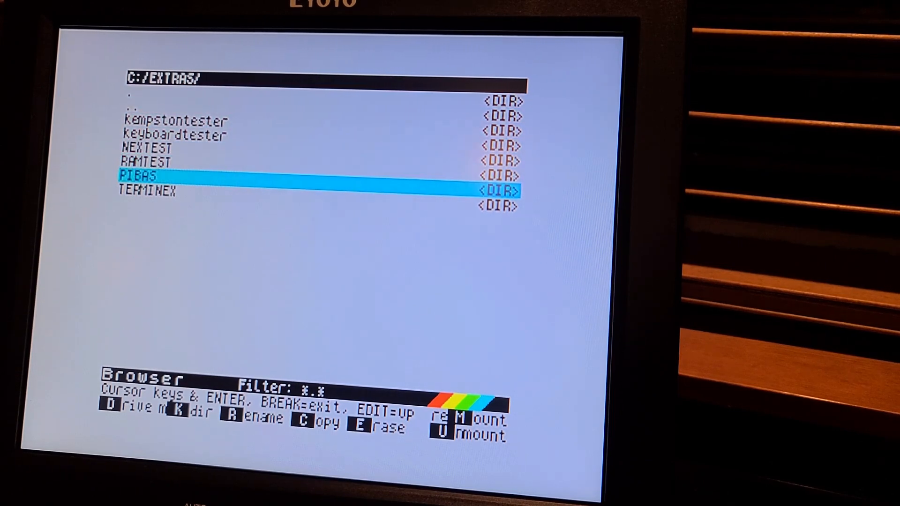
{"action": "key", "text": "Down"}
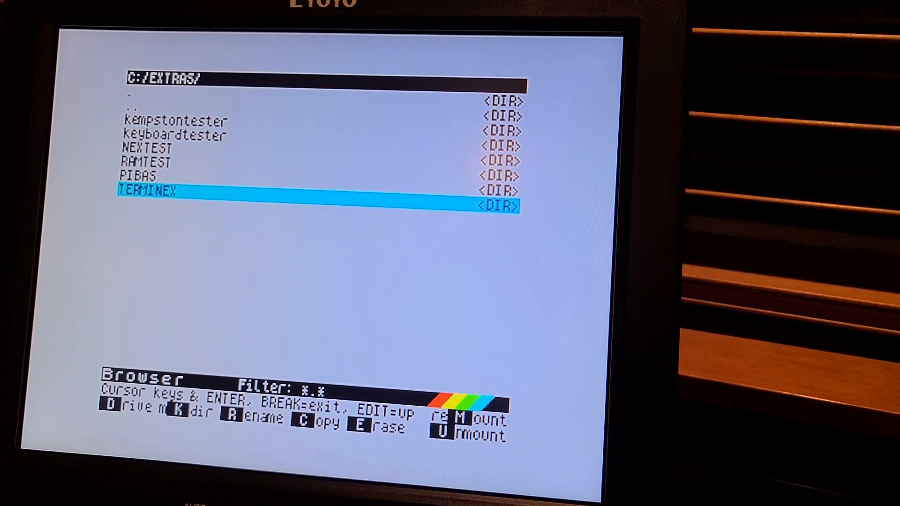
{"action": "key", "text": "enter"}
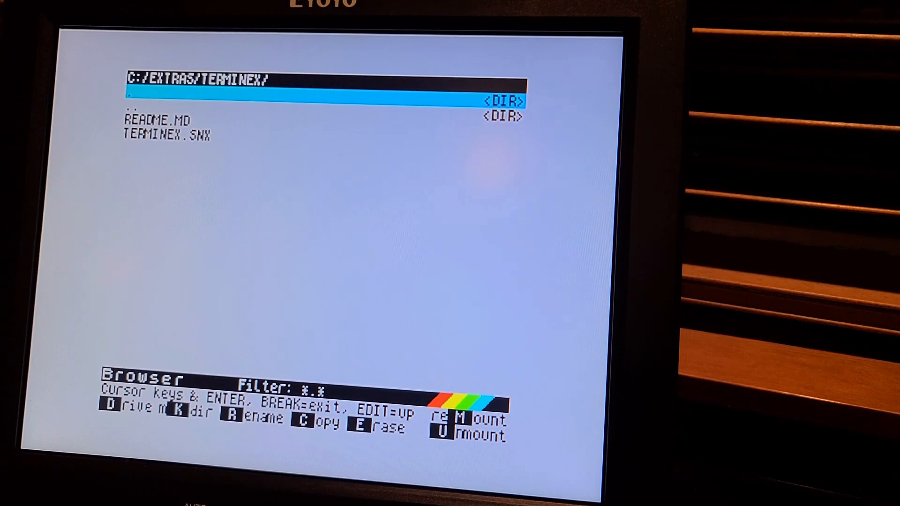
{"action": "key", "text": "Down"}
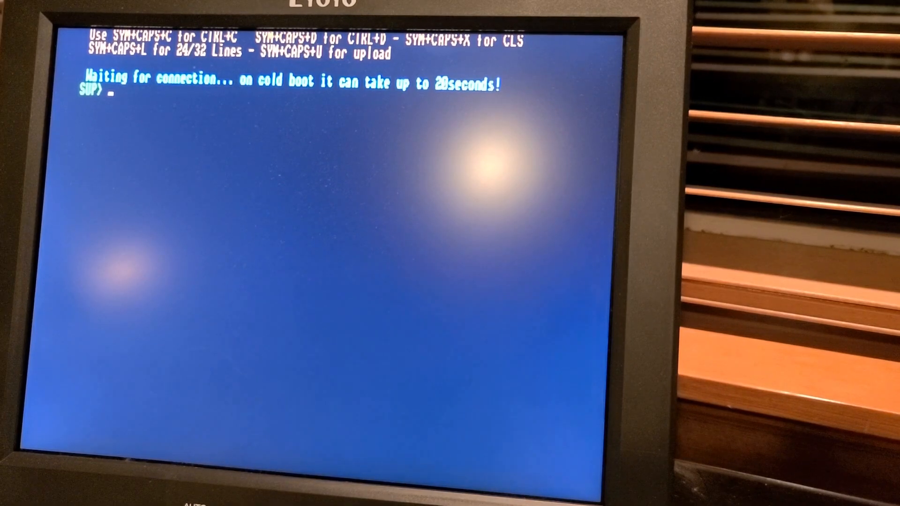
List the Pi's files with ls, showing nextpi, then begin typing cd /.
{"action": "type", "text": "ls"}
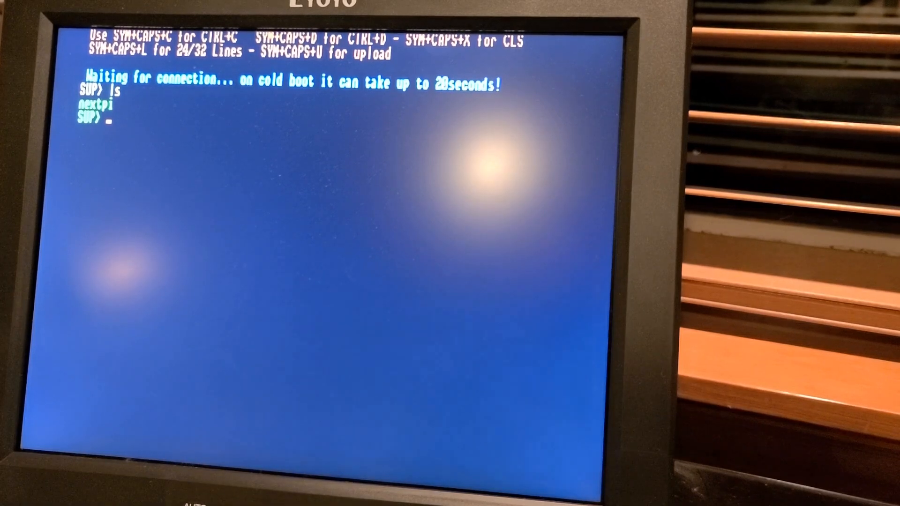
{"action": "type", "text": "cd"}
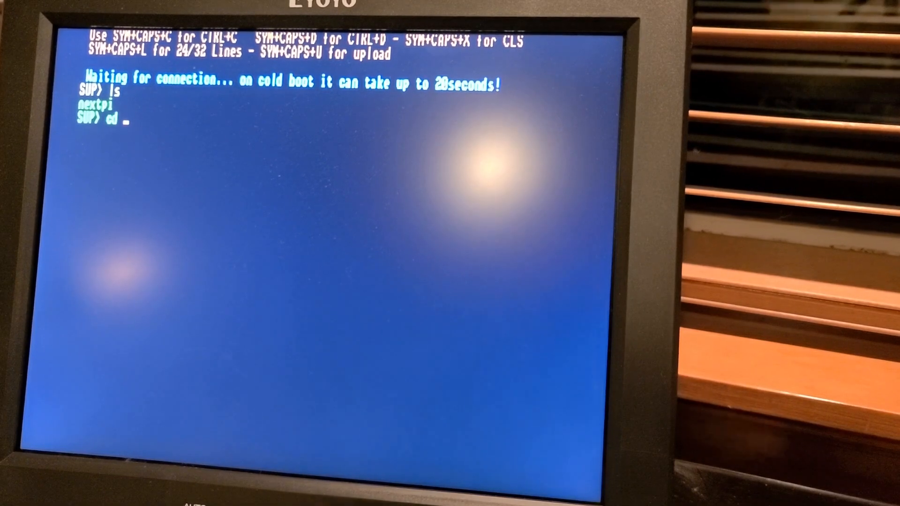
{"action": "type", "text": "/"}
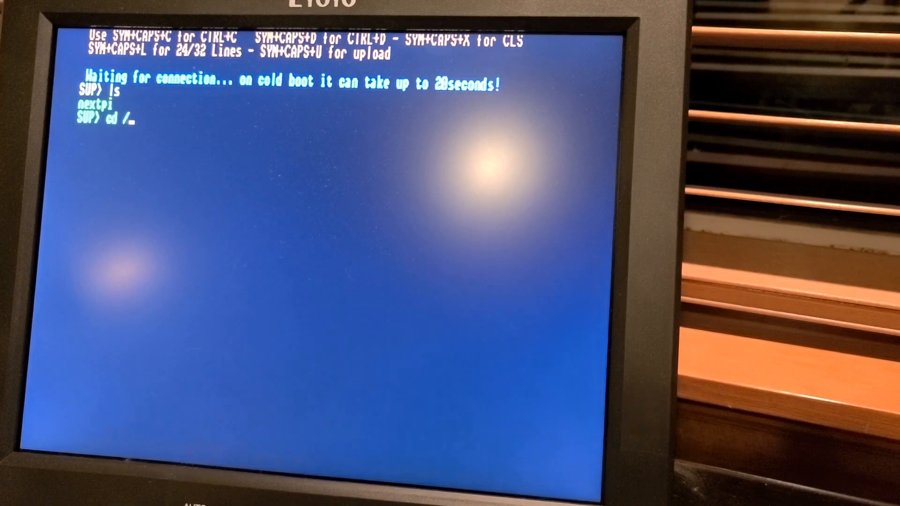